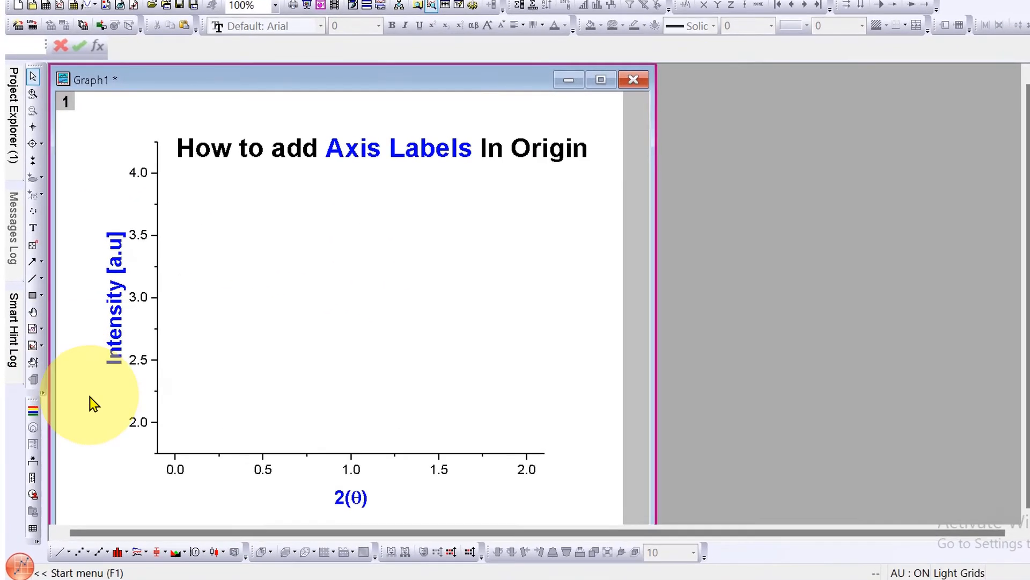
pyautogui.moveTo(151, 349)
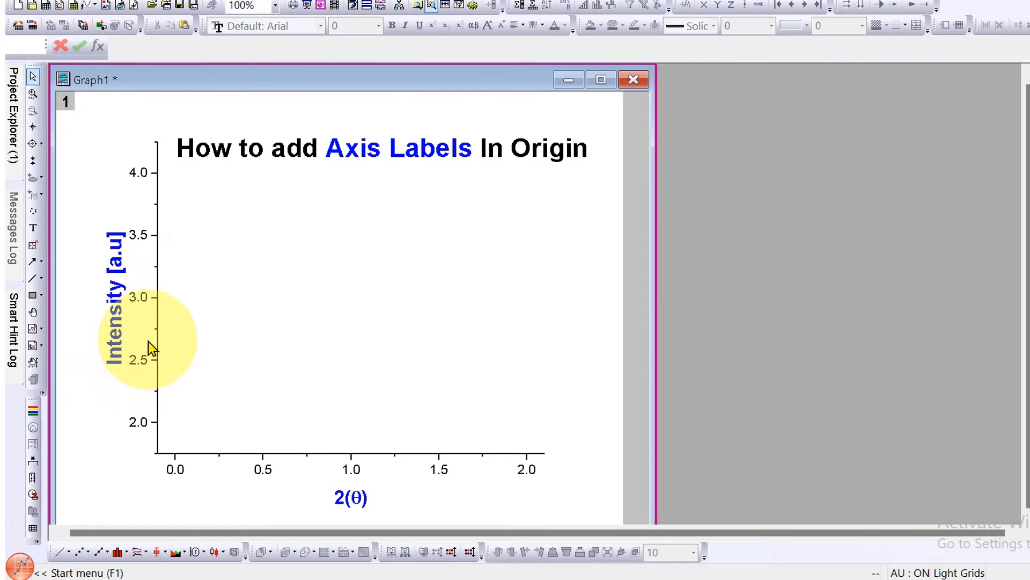
pyautogui.moveTo(312, 503)
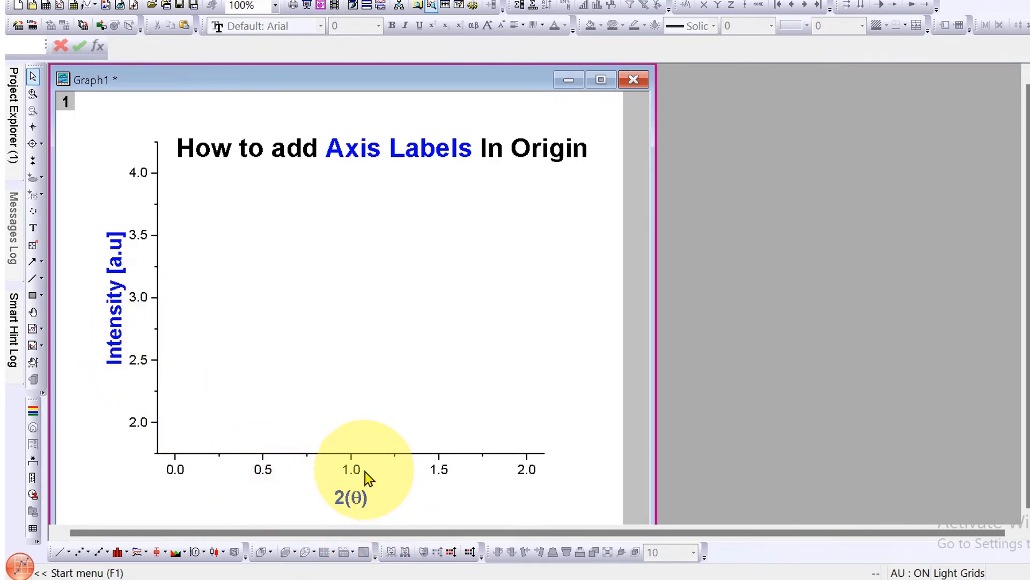
pyautogui.moveTo(339, 495)
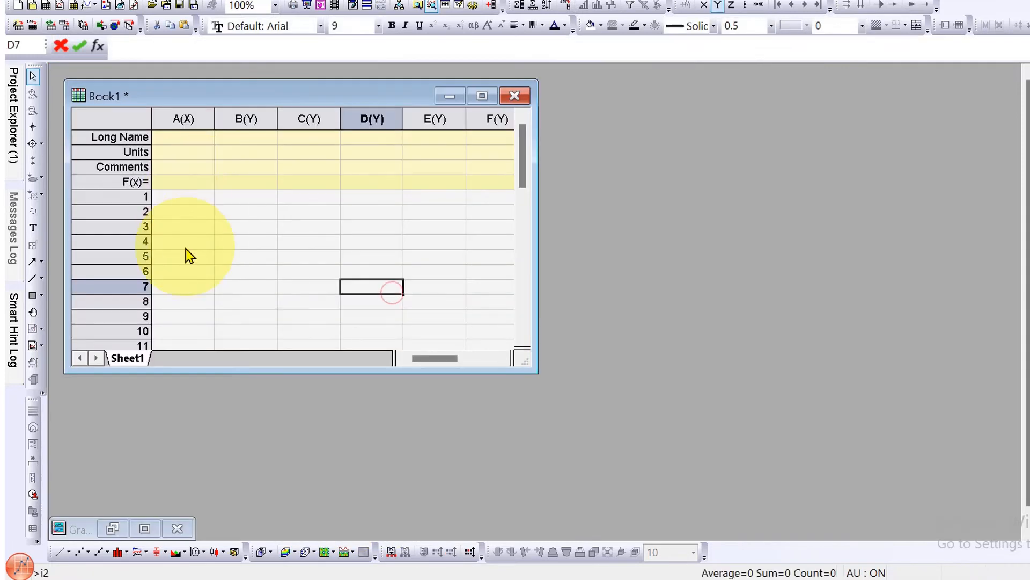
# Select columns A(X) and B(Y) together in Book1.
pyautogui.click(184, 119)
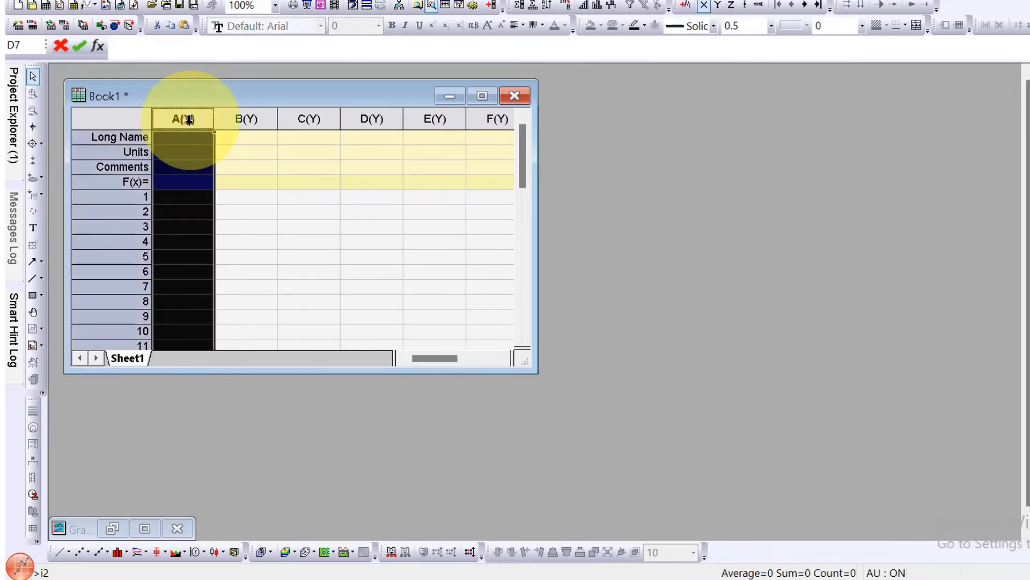
pyautogui.moveTo(182, 118); pyautogui.dragTo(246, 118)
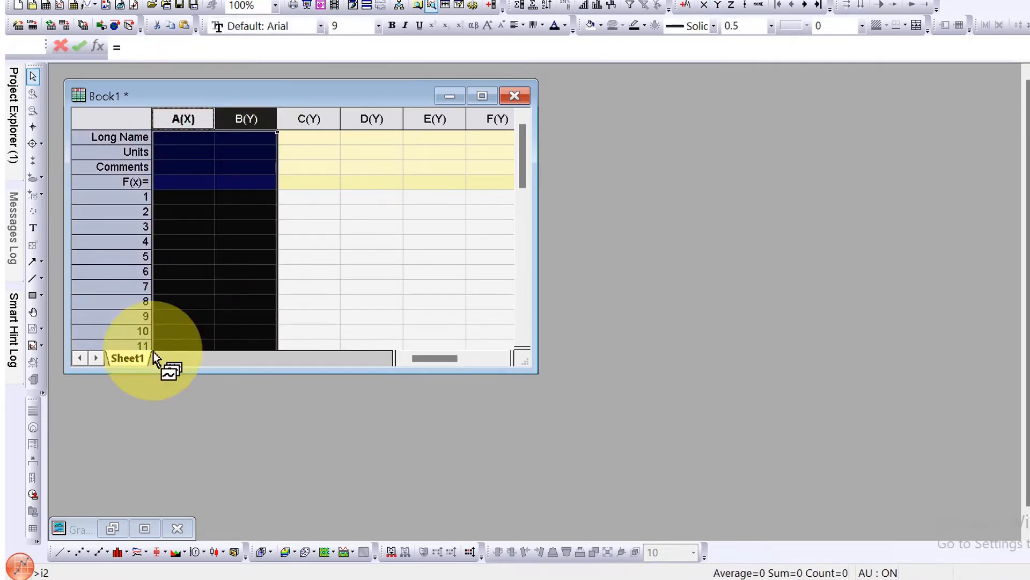
pyautogui.moveTo(363, 288)
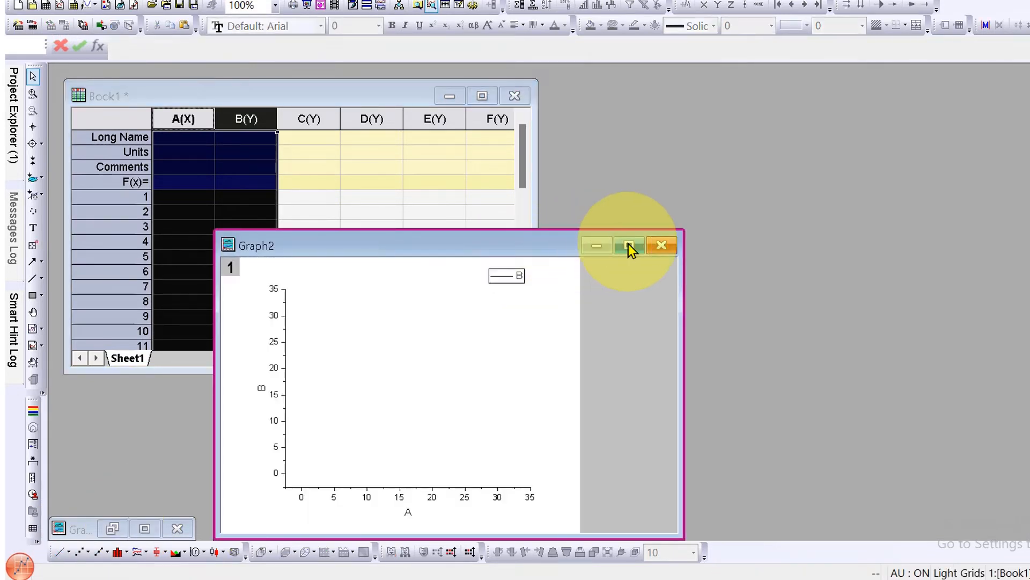
# Maximize Graph2 and retype the x-axis title as '2 theta'.
pyautogui.click(628, 245)
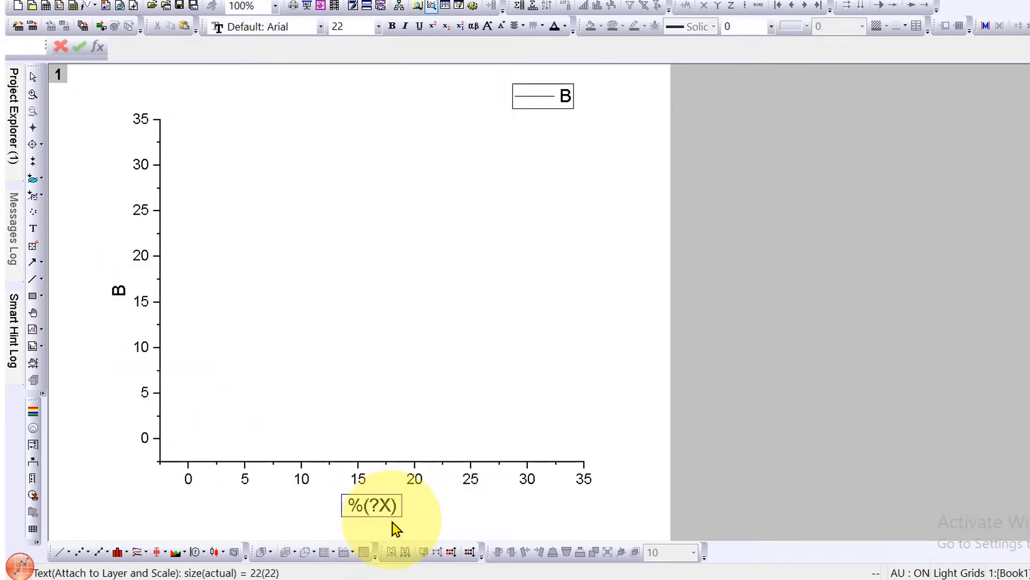
pyautogui.moveTo(512, 512)
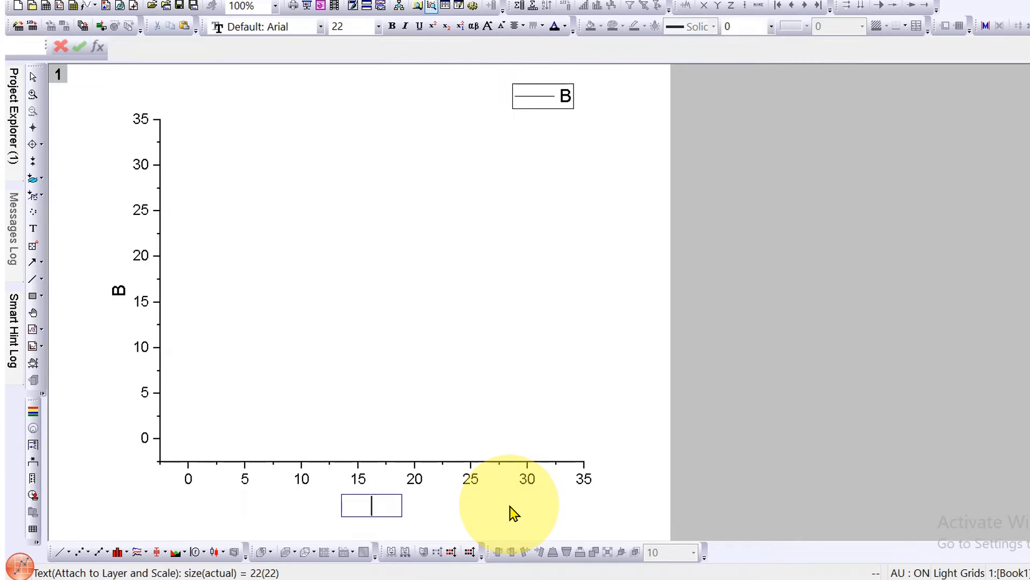
pyautogui.write('2 theta')
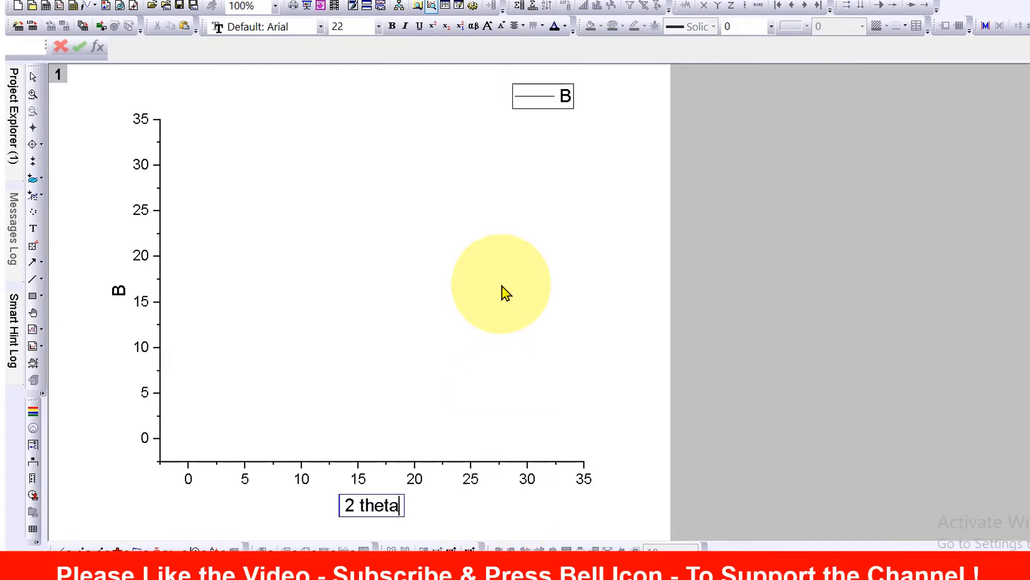
pyautogui.moveTo(496, 509)
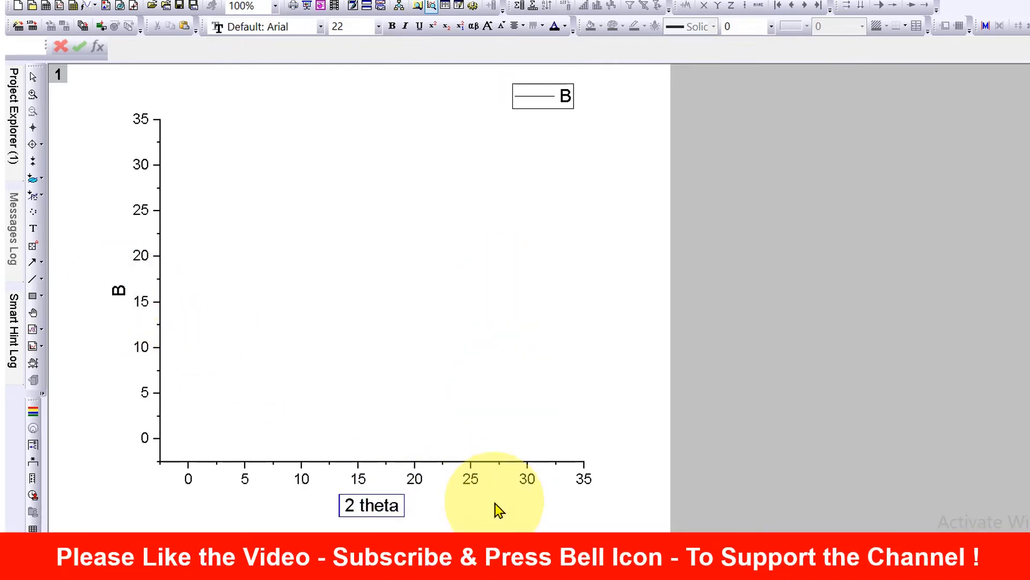
pyautogui.moveTo(644, 519)
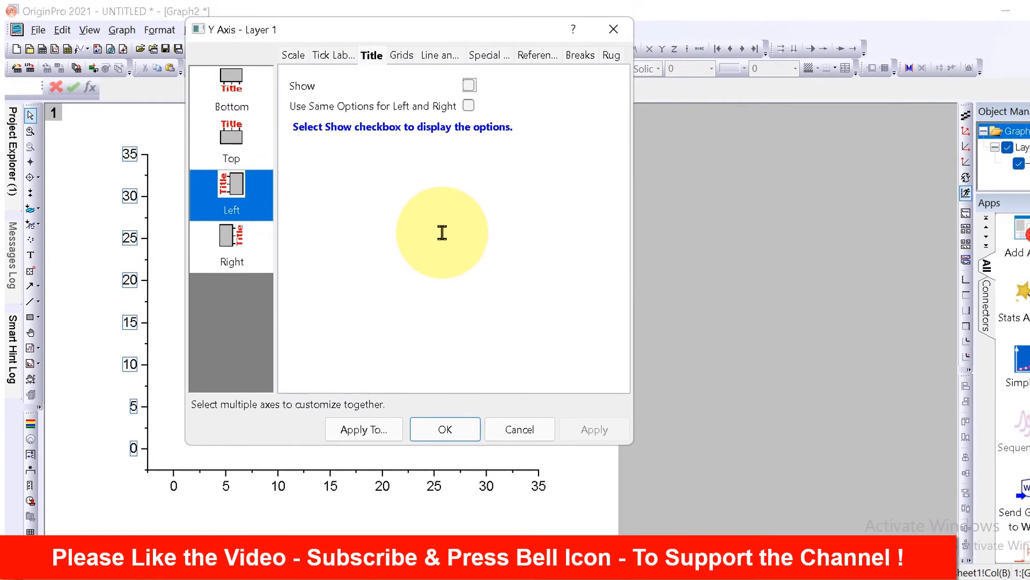
# Turn on the left axis title and enter 'Intensity [a.u]'.
pyautogui.click(293, 55)
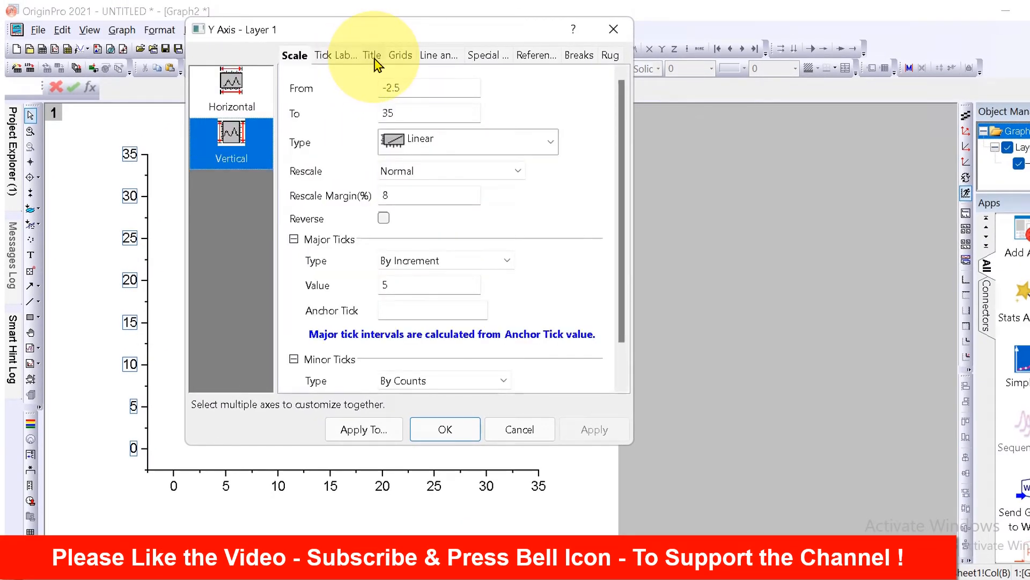
pyautogui.click(371, 55)
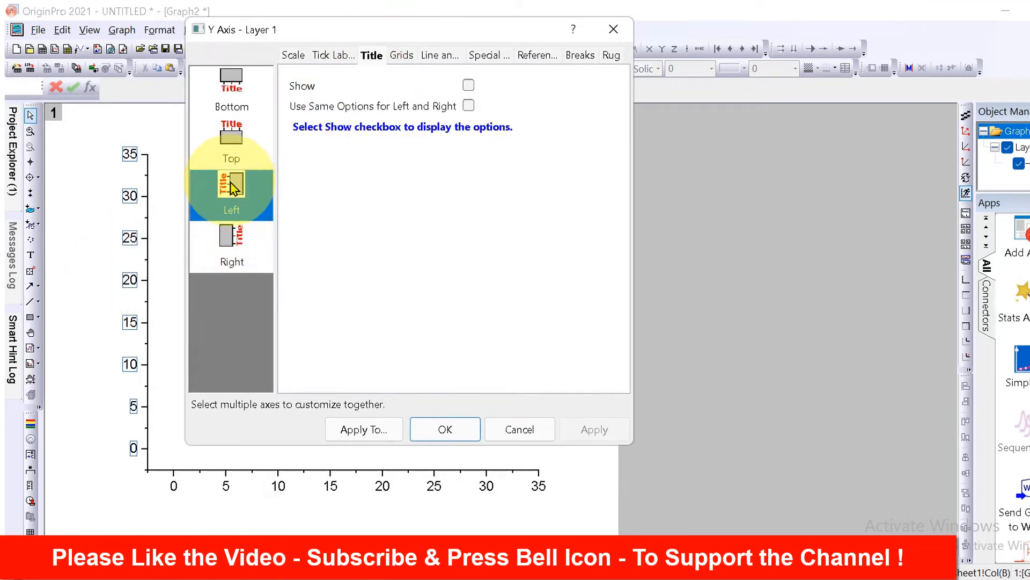
pyautogui.moveTo(236, 197)
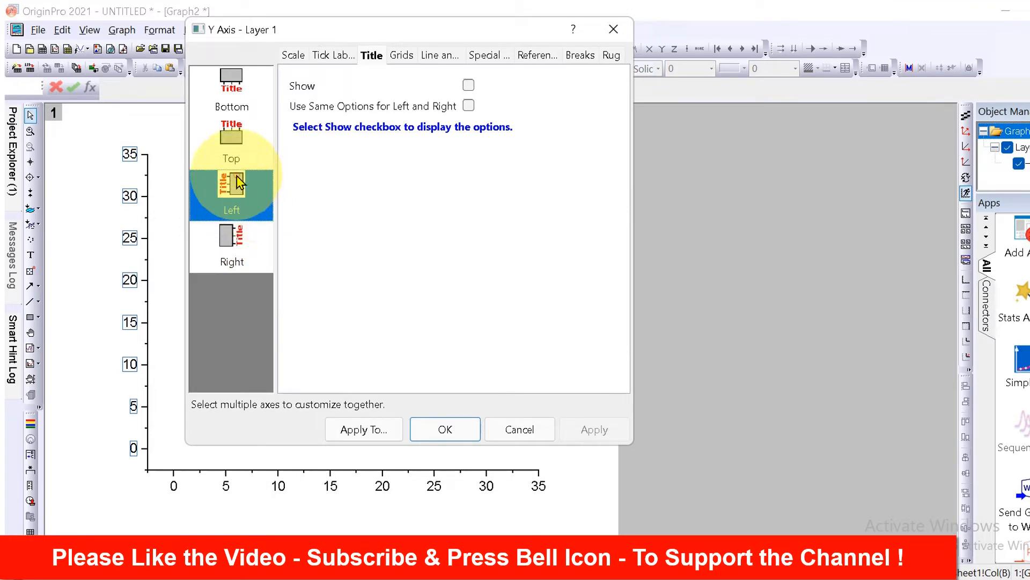
pyautogui.click(467, 85)
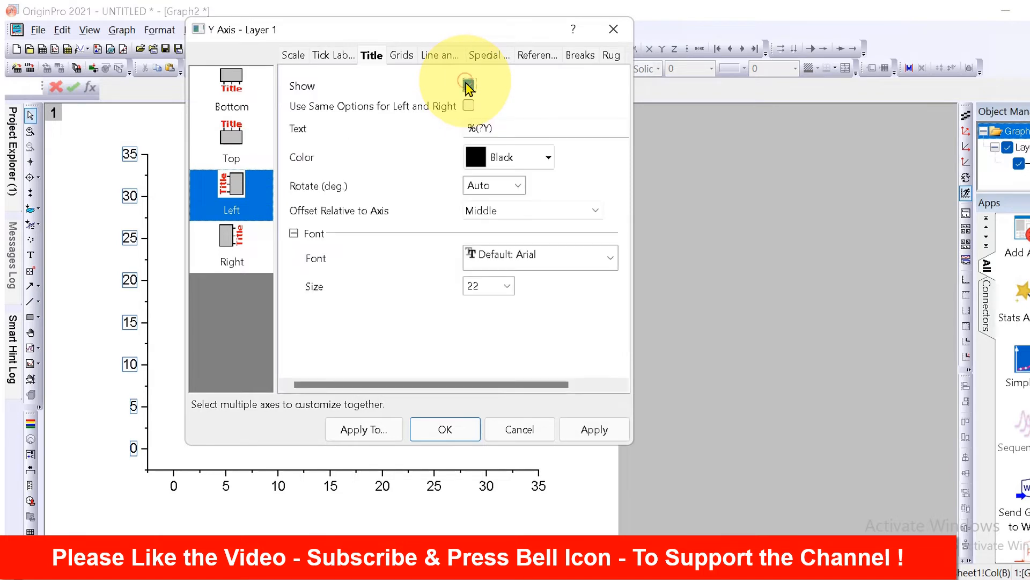
pyautogui.click(469, 85)
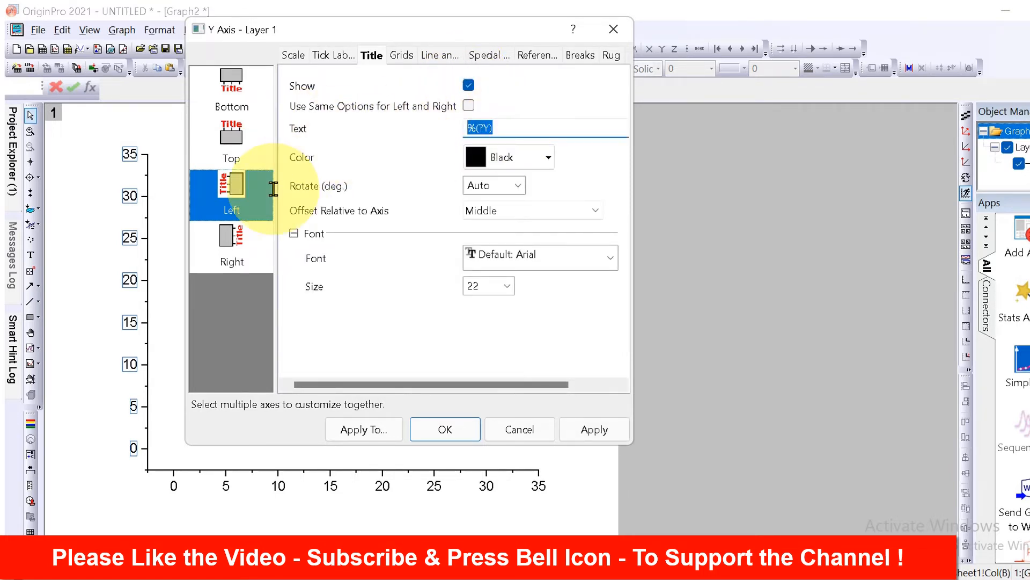
pyautogui.write('Intensity [')
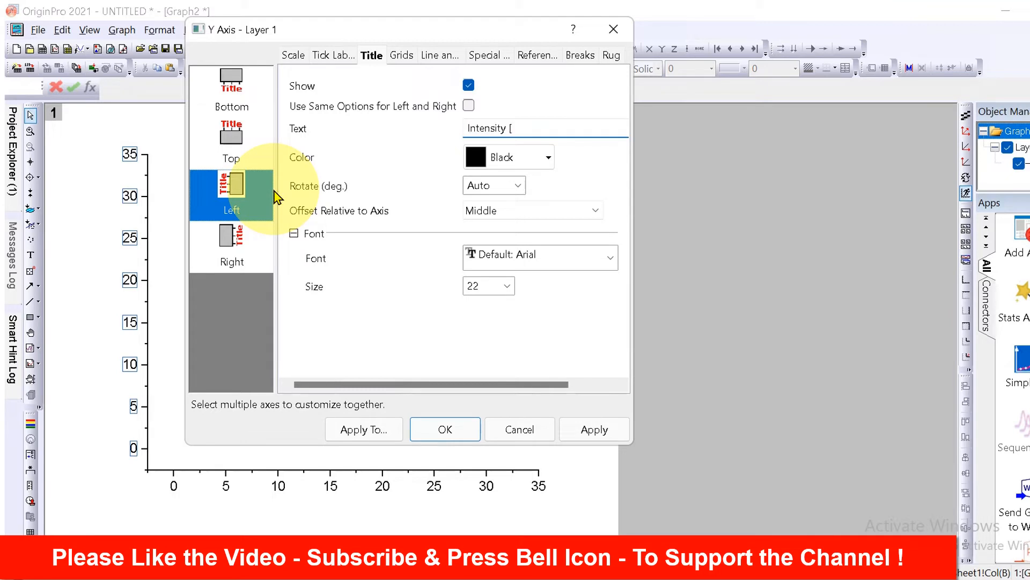
pyautogui.write('a.')
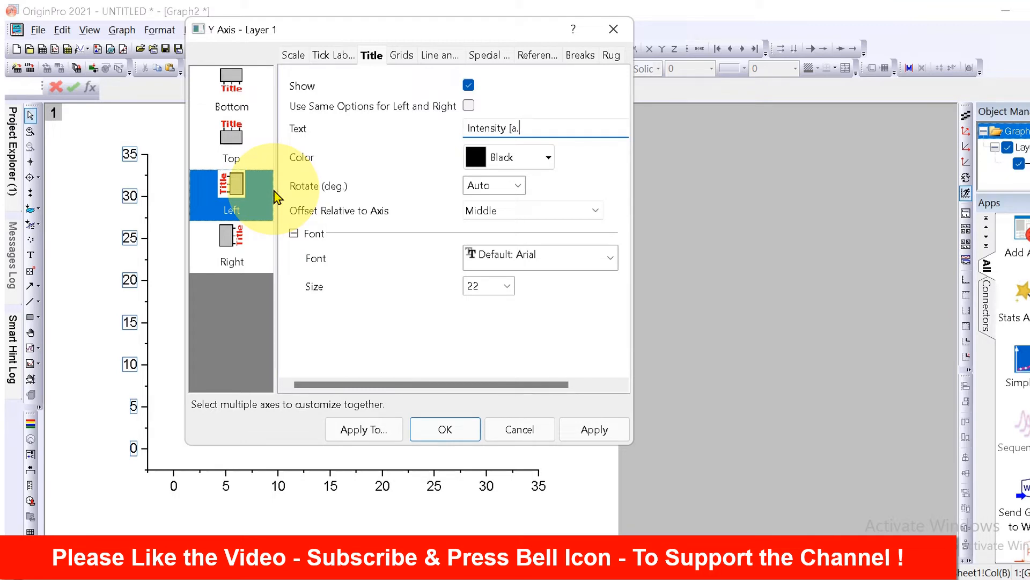
pyautogui.write('u')
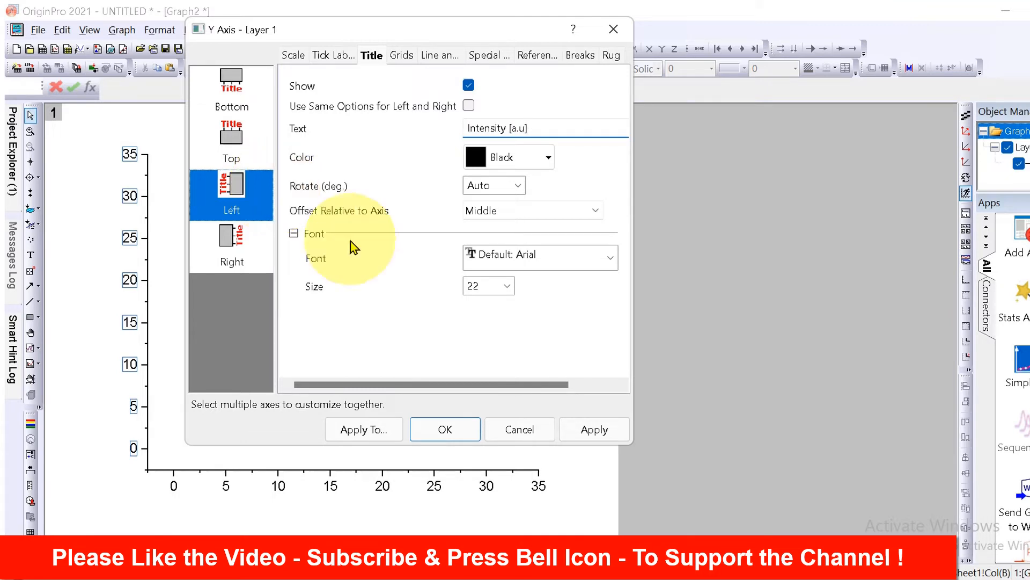
pyautogui.click(551, 157)
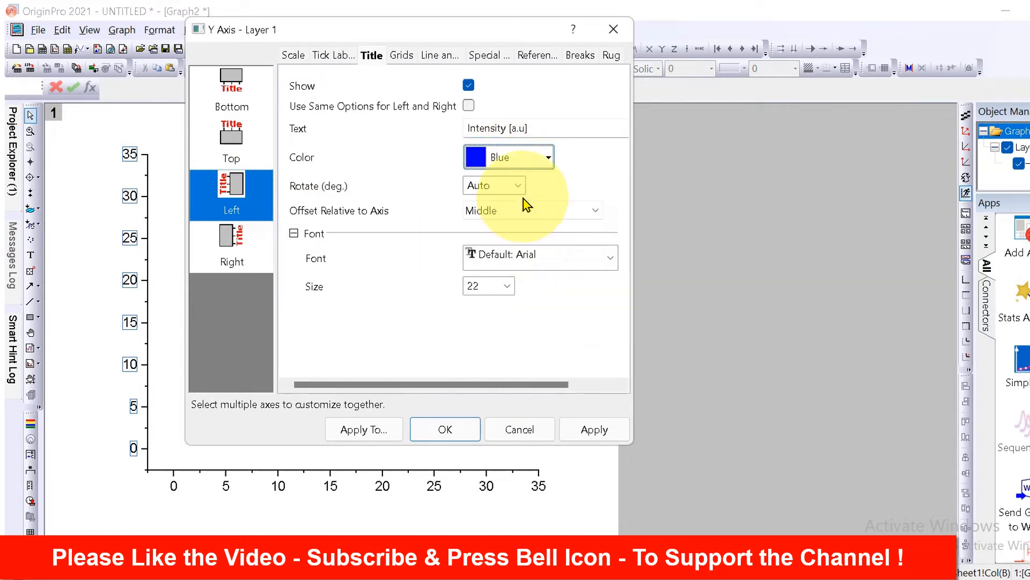
# Make the left axis title blue at font size 26 and apply.
pyautogui.click(518, 185)
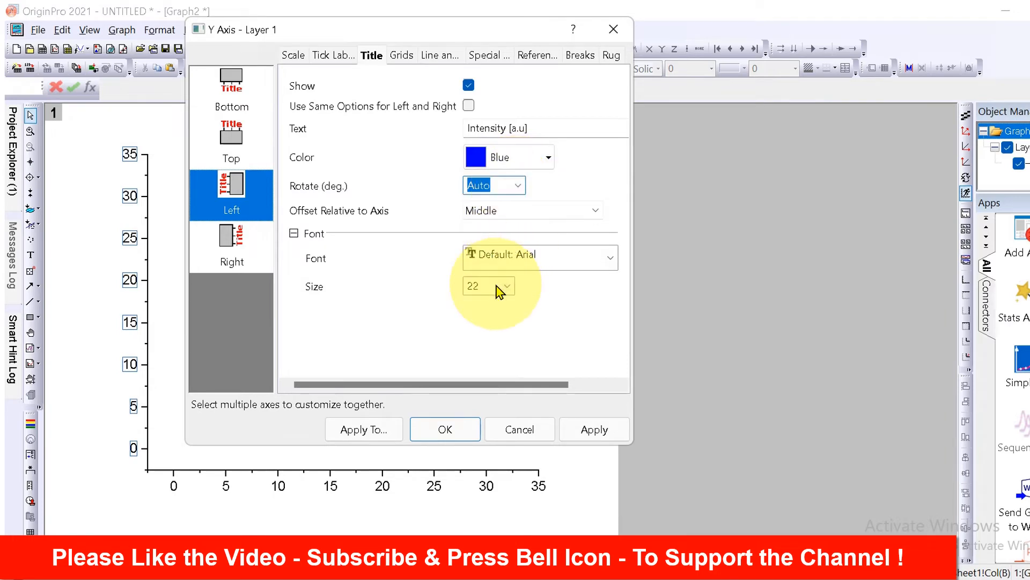
pyautogui.click(507, 286)
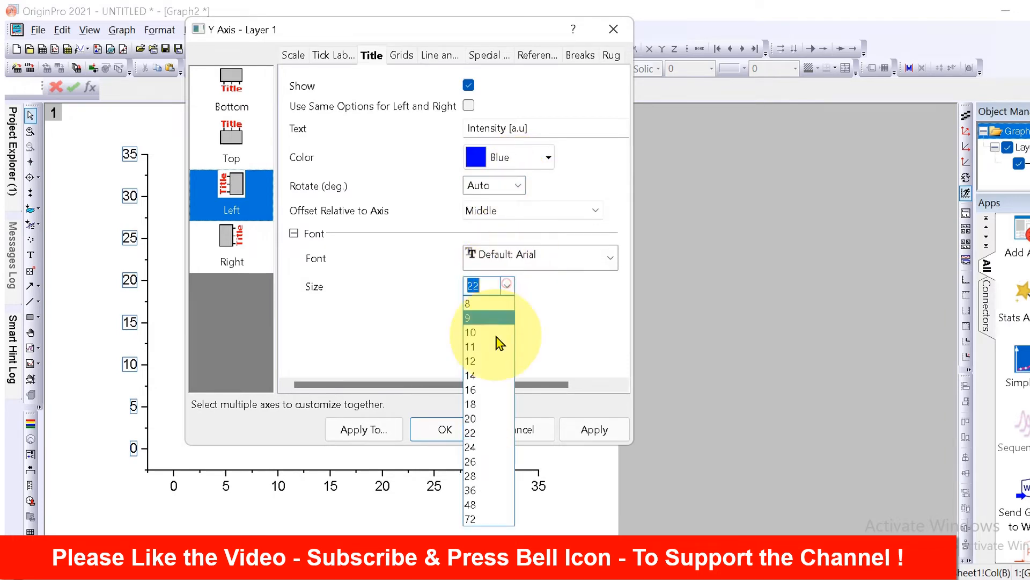
pyautogui.click(470, 461)
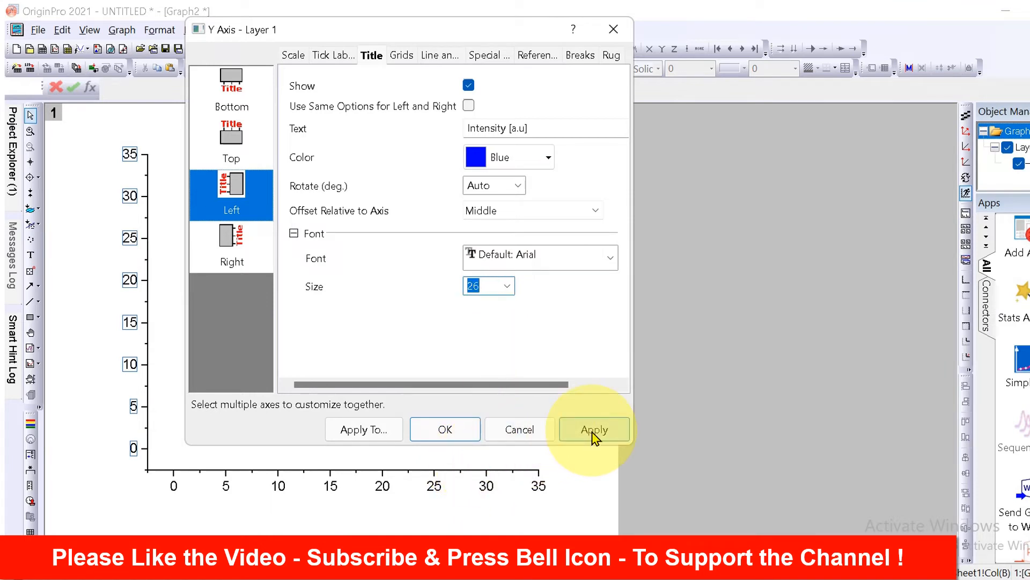
pyautogui.click(593, 430)
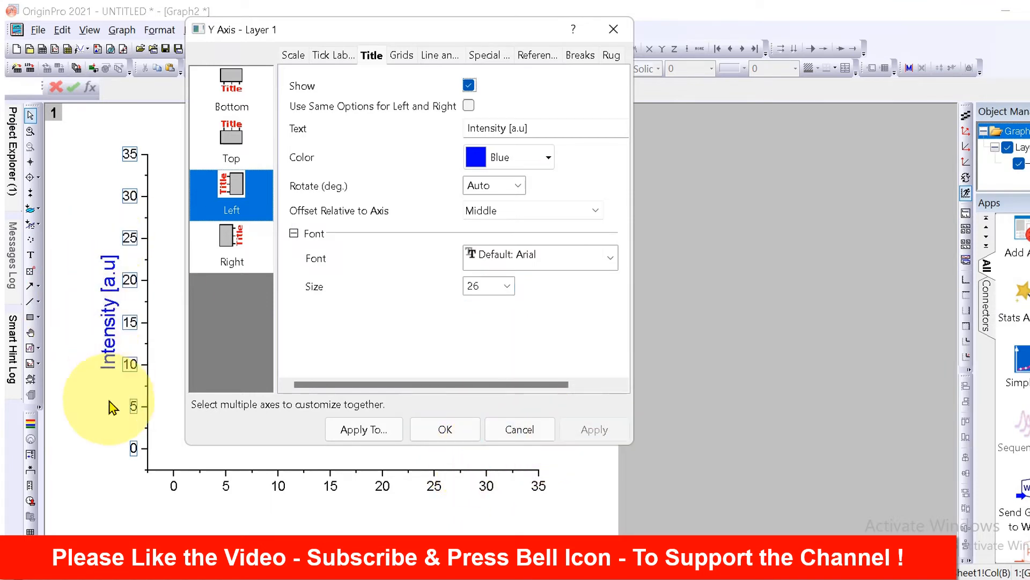
pyautogui.moveTo(404, 332)
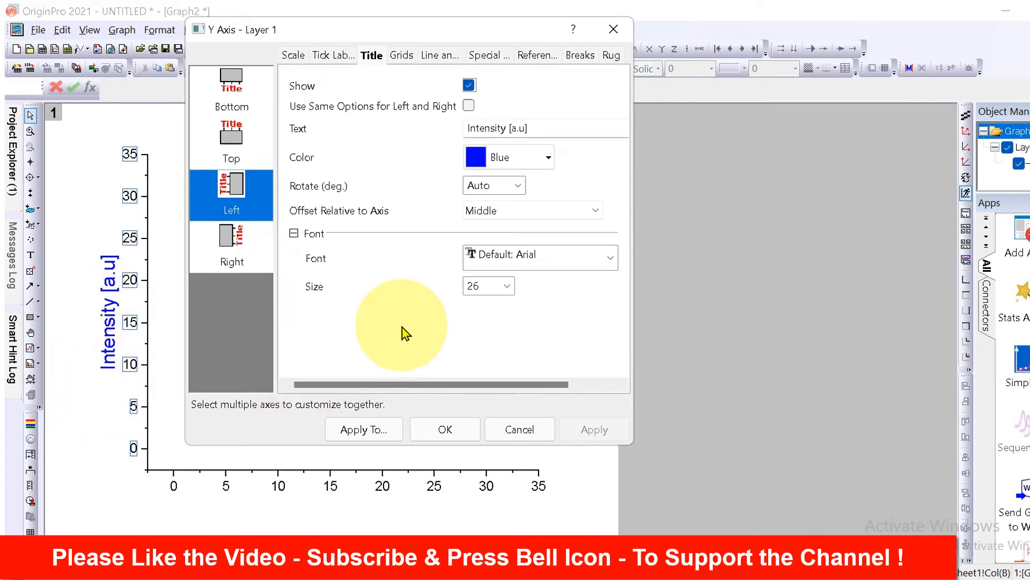
pyautogui.moveTo(231, 81)
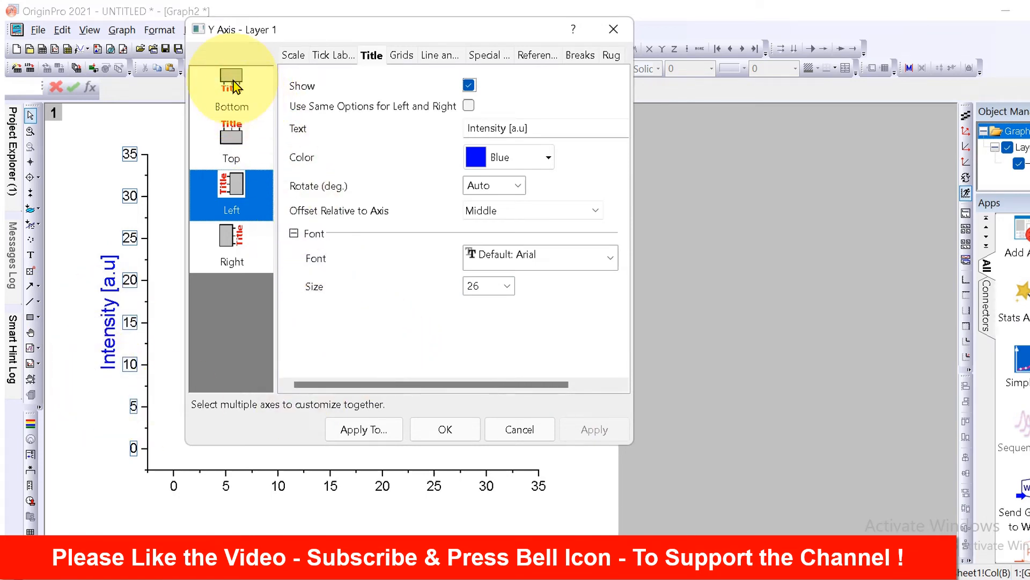
# Show the bottom axis title '2 theta' and set its font size.
pyautogui.click(231, 86)
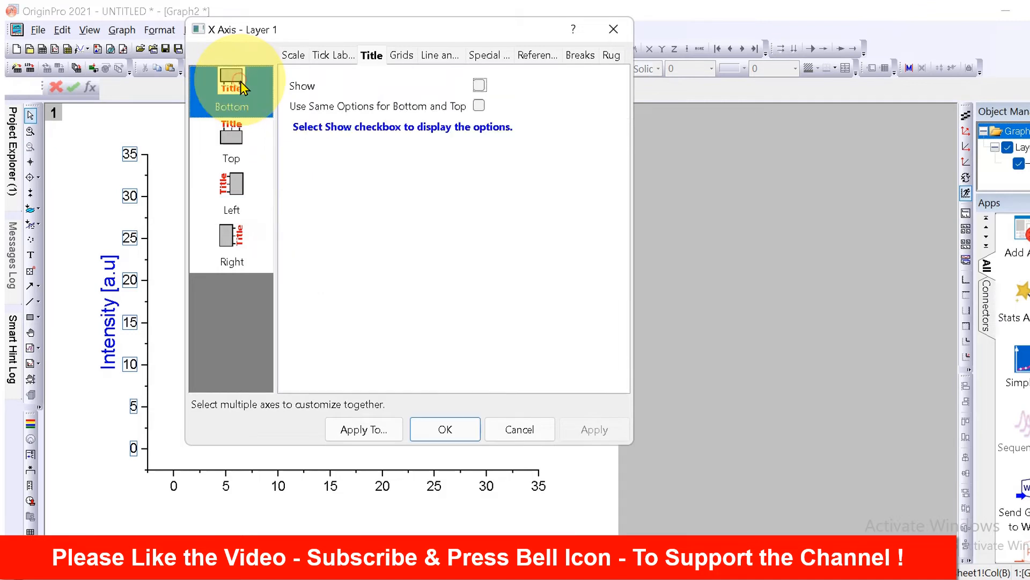
pyautogui.moveTo(268, 479)
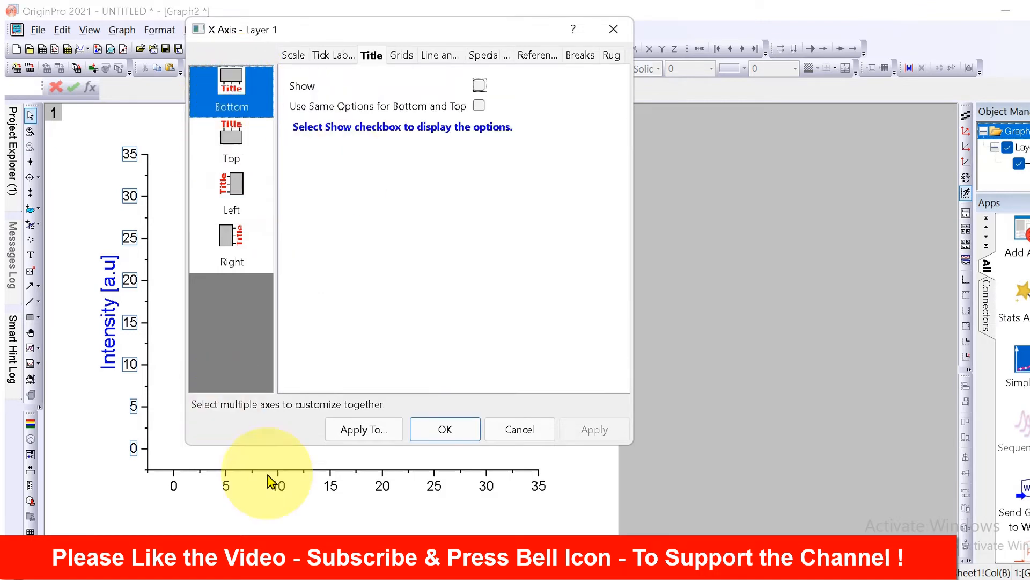
pyautogui.moveTo(480, 85)
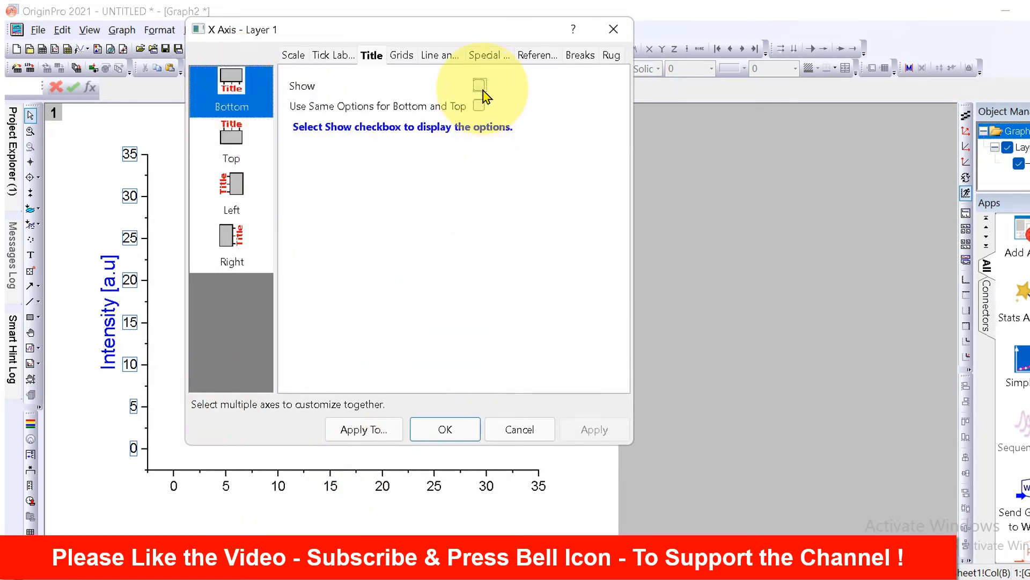
pyautogui.click(479, 85)
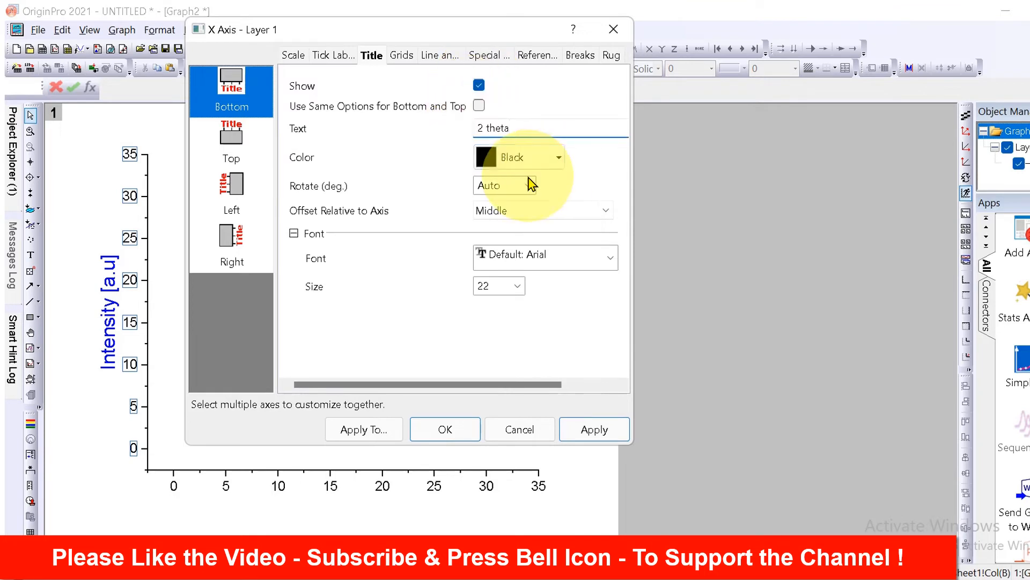
pyautogui.click(519, 285)
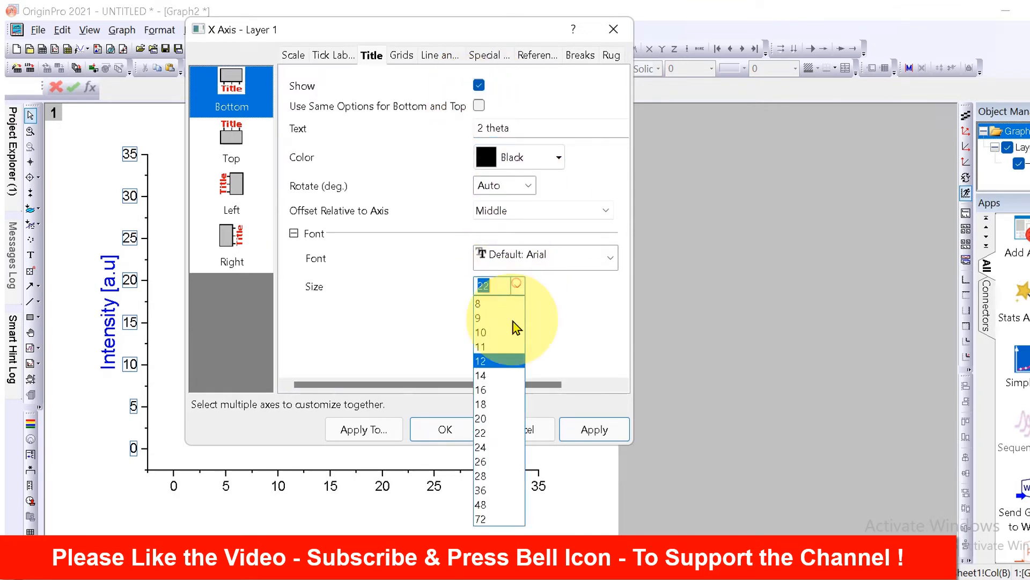
pyautogui.click(480, 462)
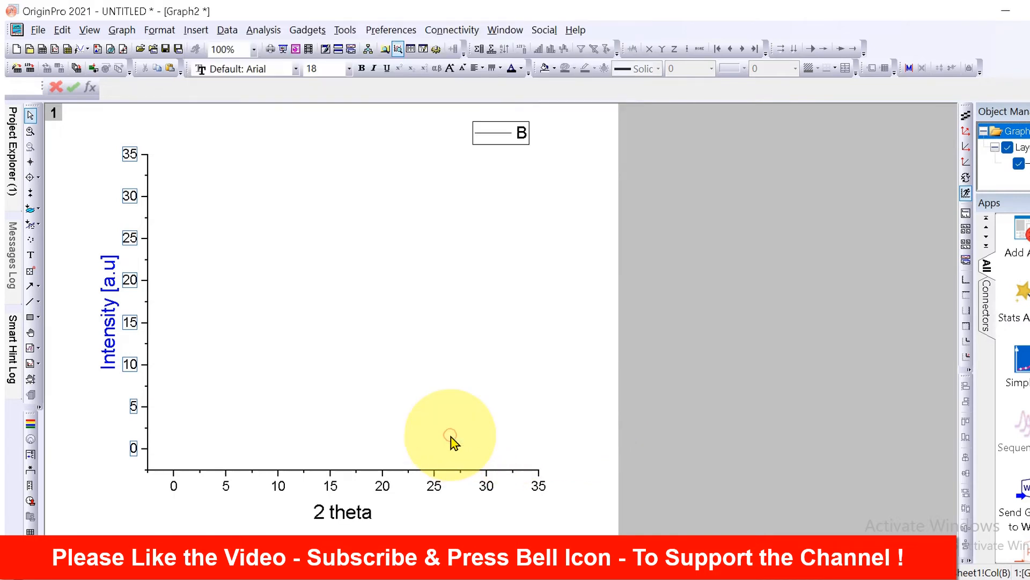
pyautogui.moveTo(365, 516)
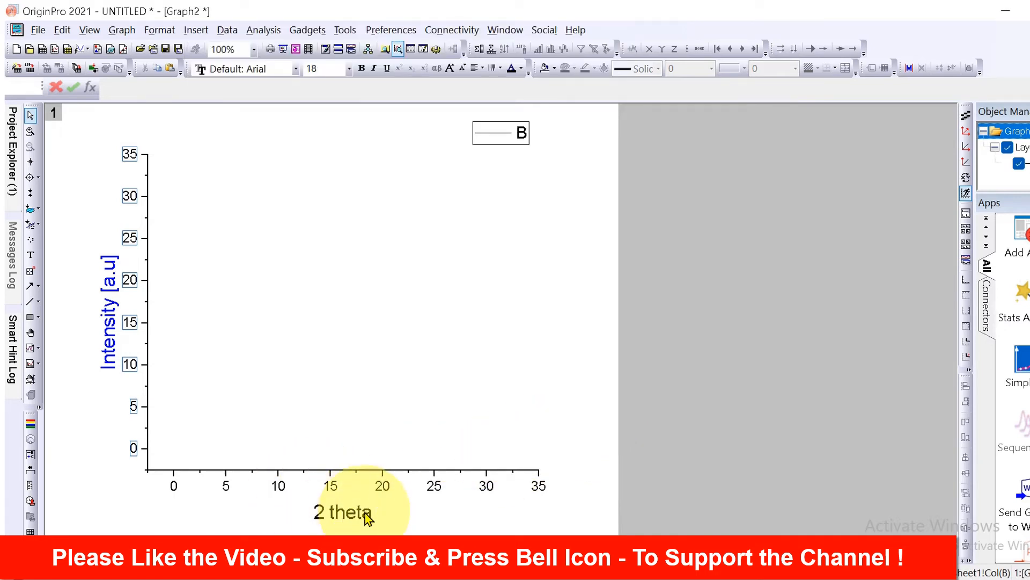
pyautogui.moveTo(102, 329)
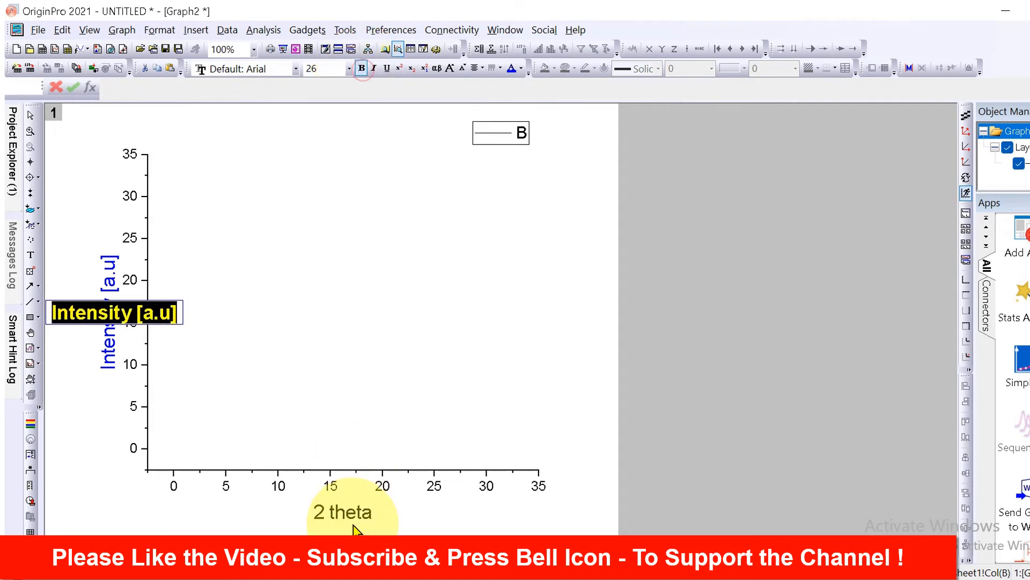
# Make the 'Intensity [a.u]' y-axis title bold.
pyautogui.click(342, 512)
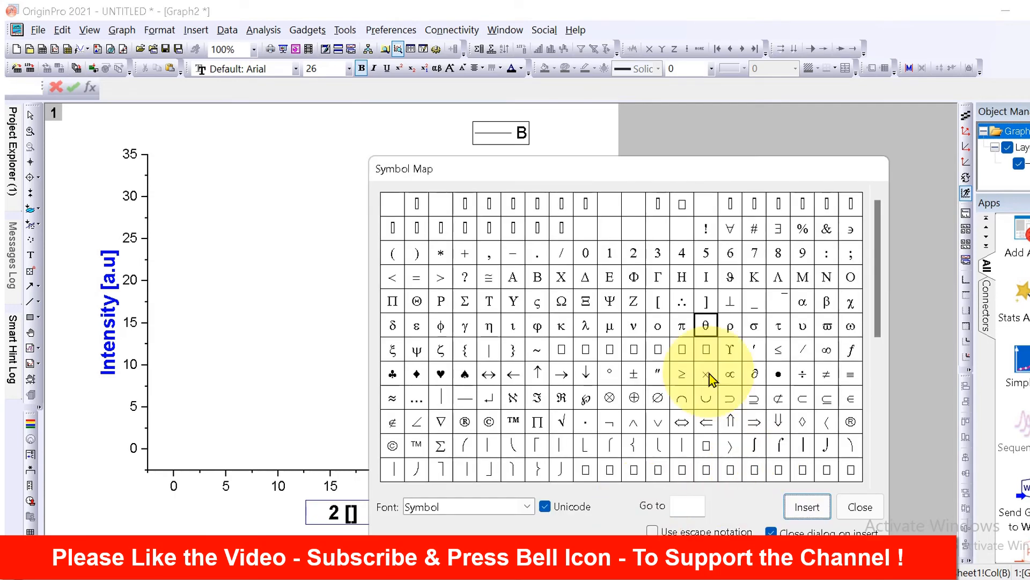
pyautogui.moveTo(723, 338)
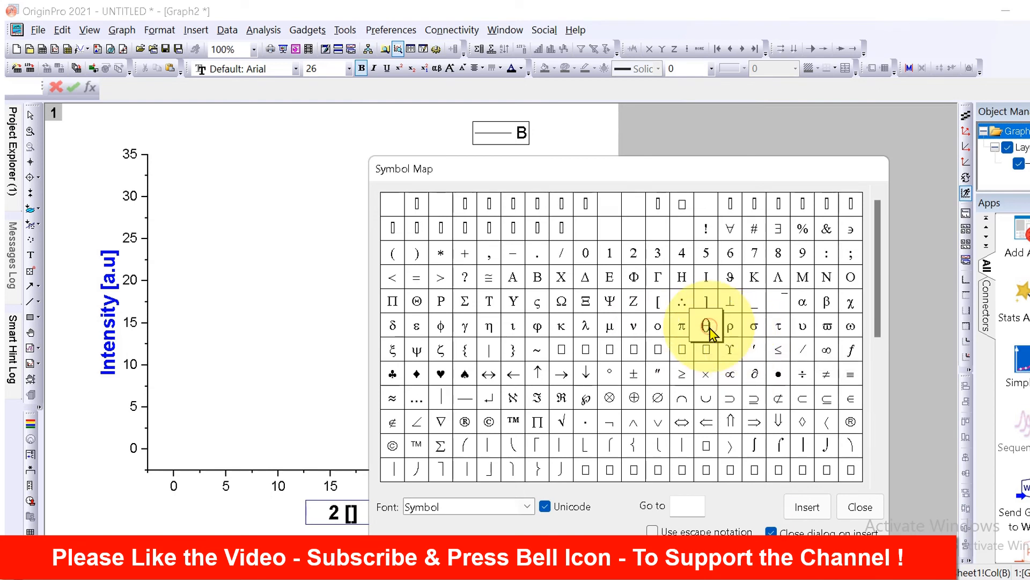
pyautogui.moveTo(848, 329)
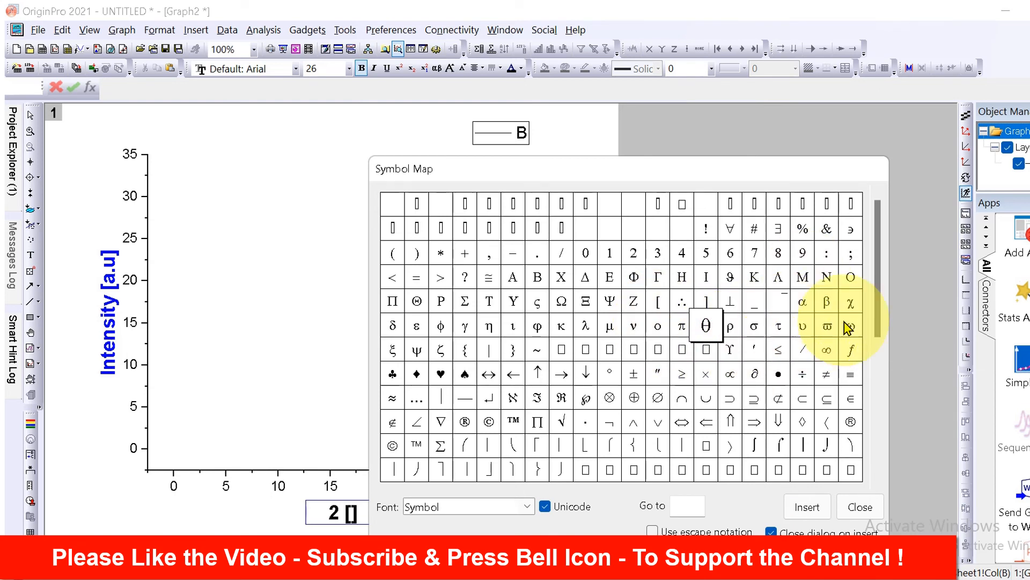
pyautogui.moveTo(837, 365)
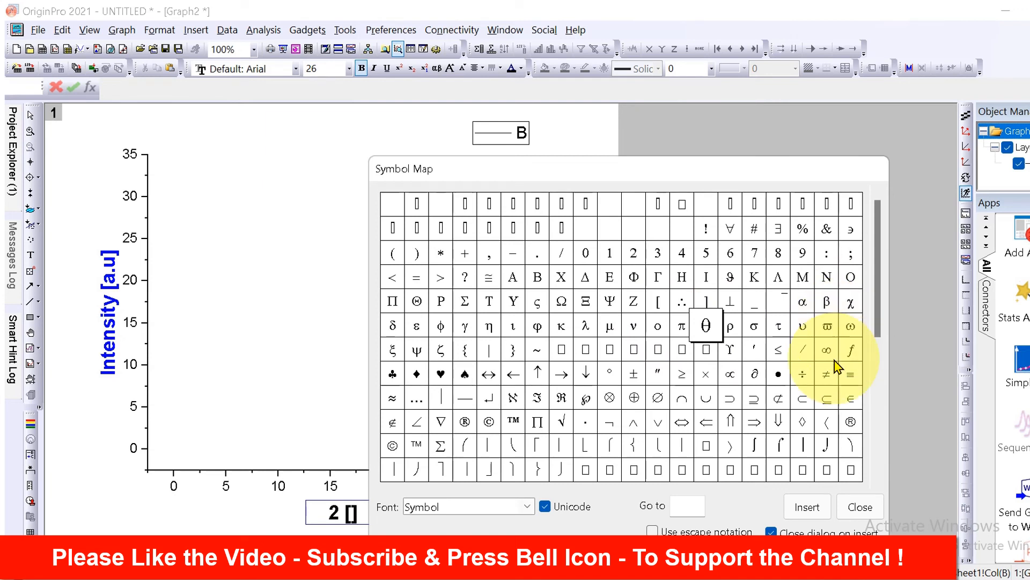